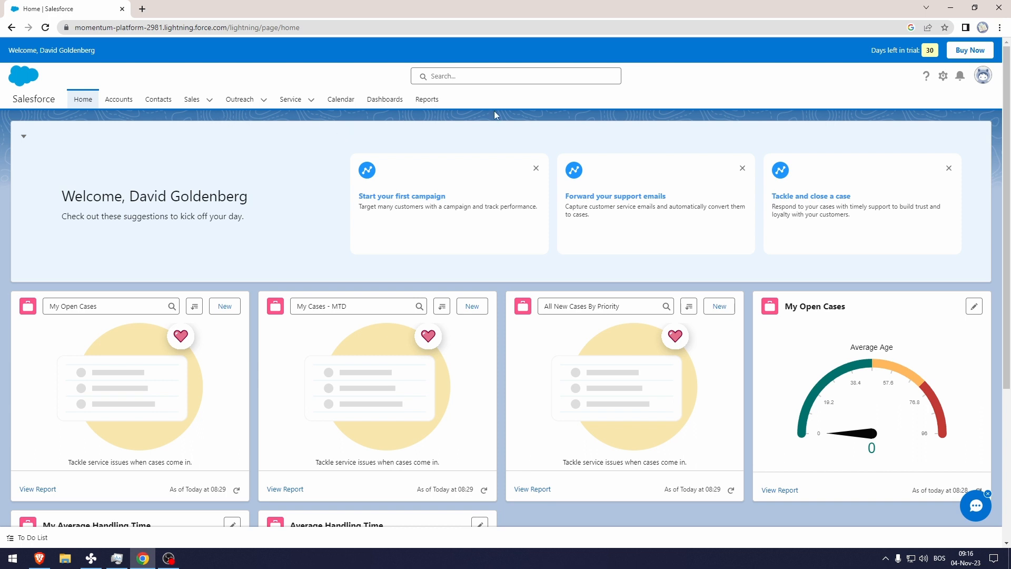
Go to the Email Templates page from the Outreach tab dropdown
left_click(239, 99)
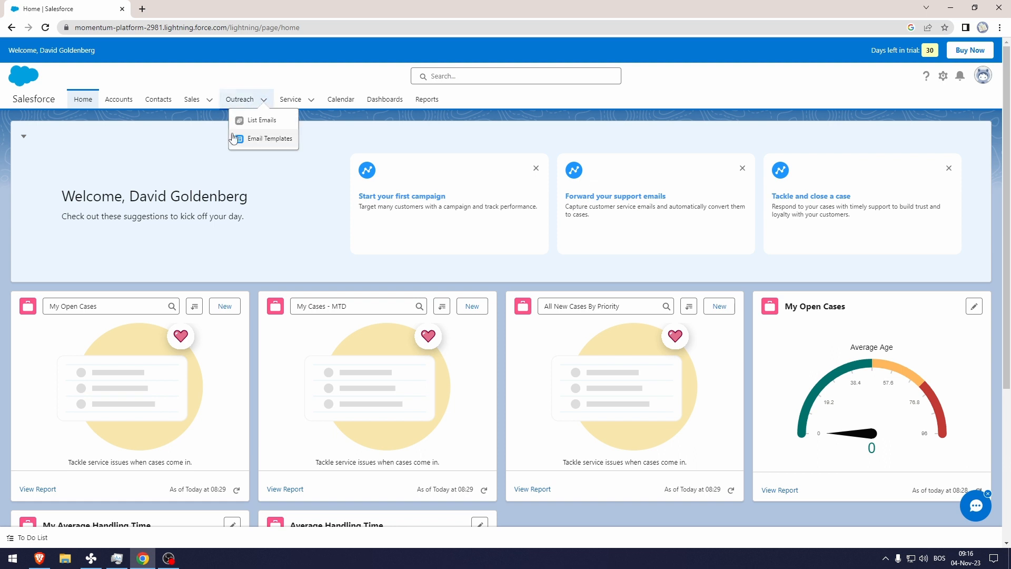
left_click(291, 99)
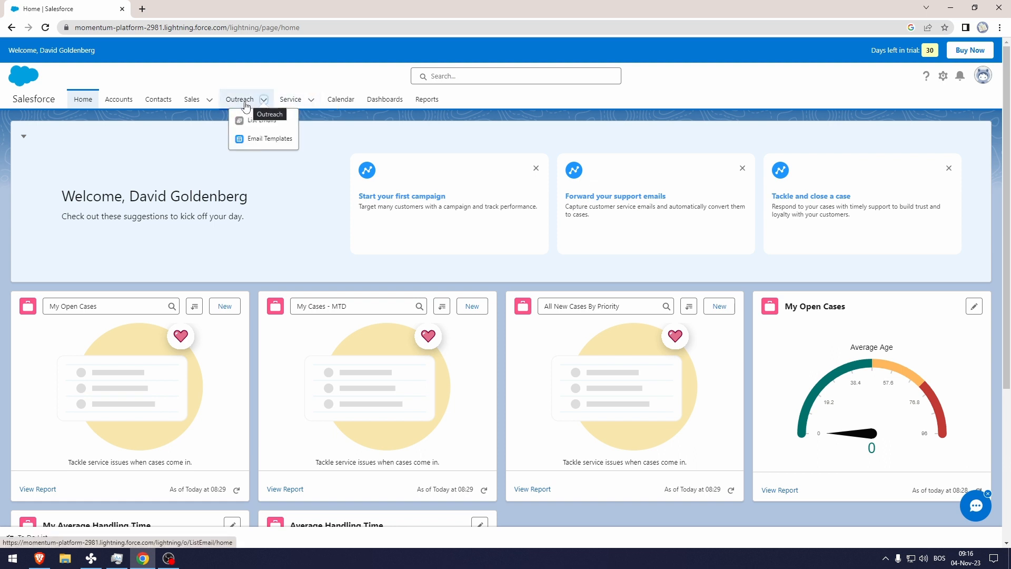
left_click(262, 139)
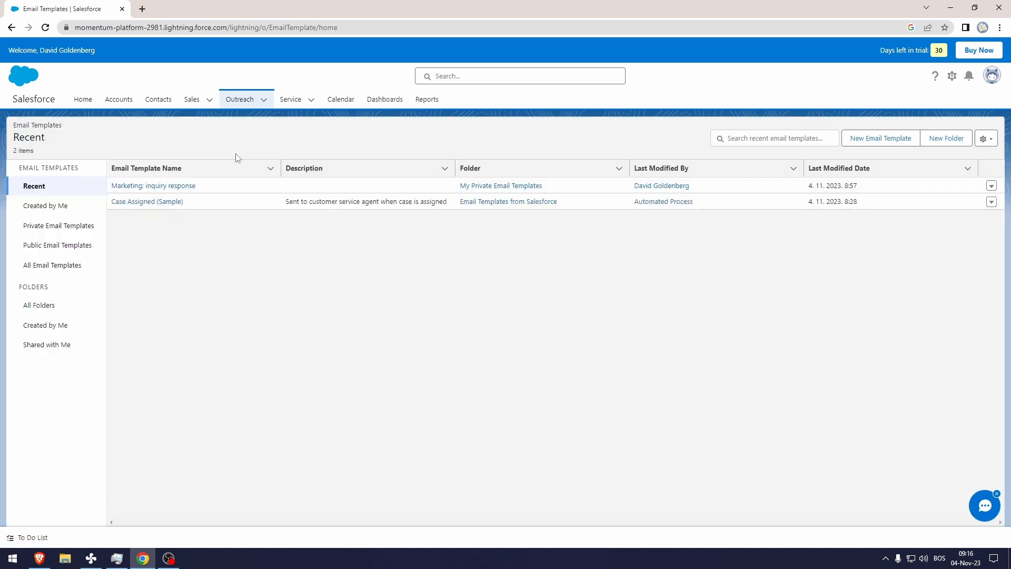
left_click(291, 99)
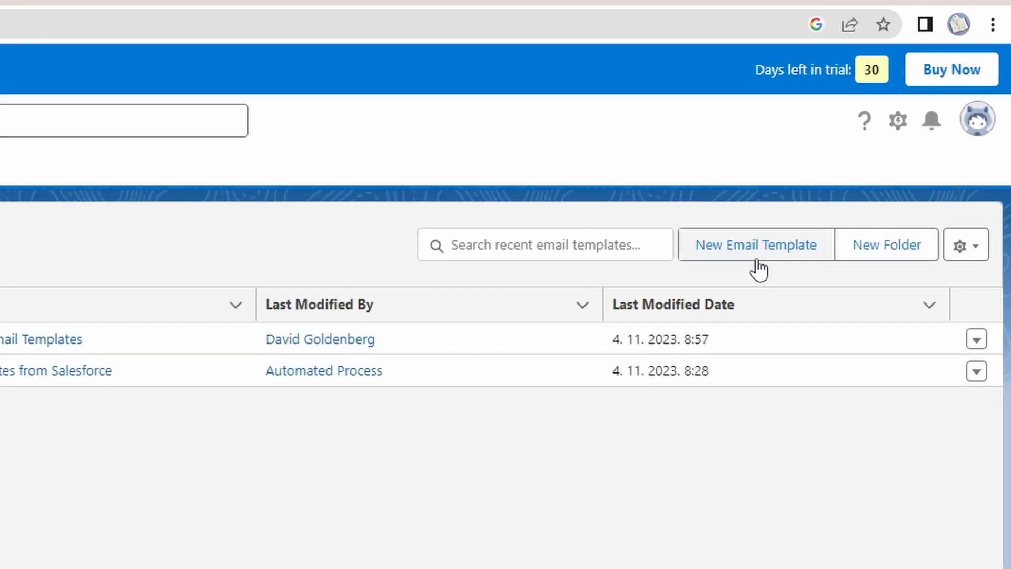
Begin a new email template named 'Marketing promotion' with related entity type List Email
left_click(754, 244)
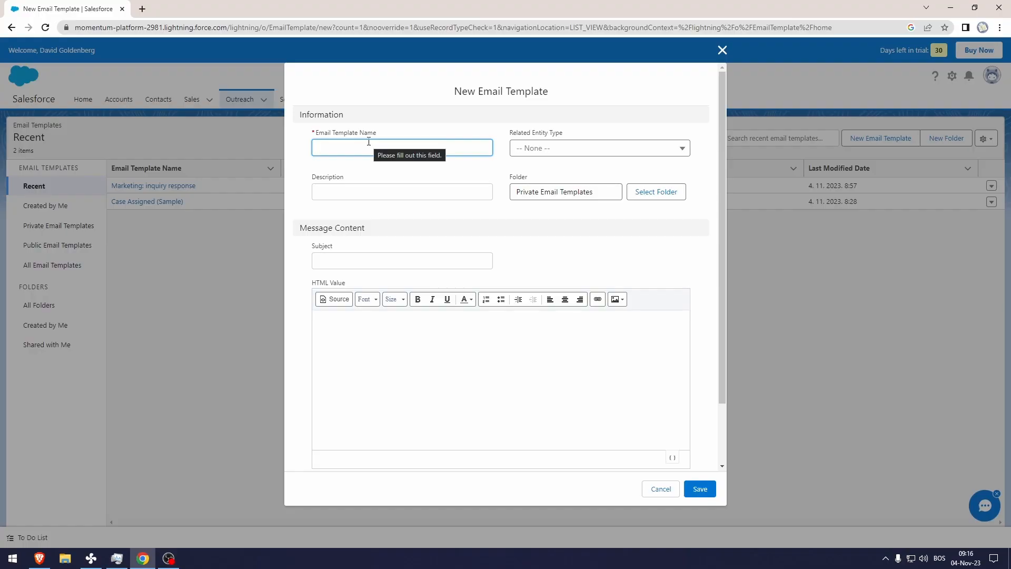
left_click(401, 148)
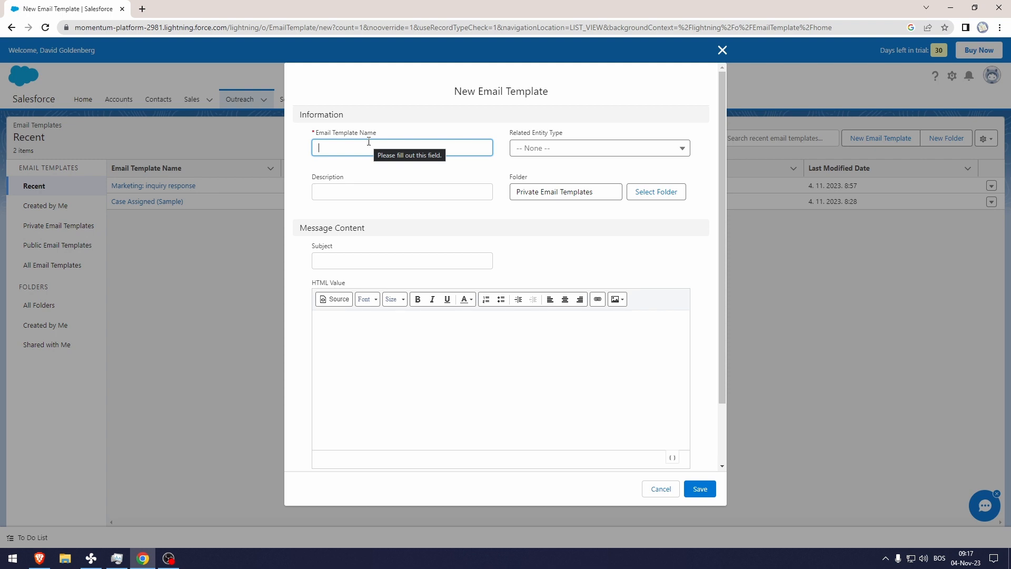
type("Marketing promotion")
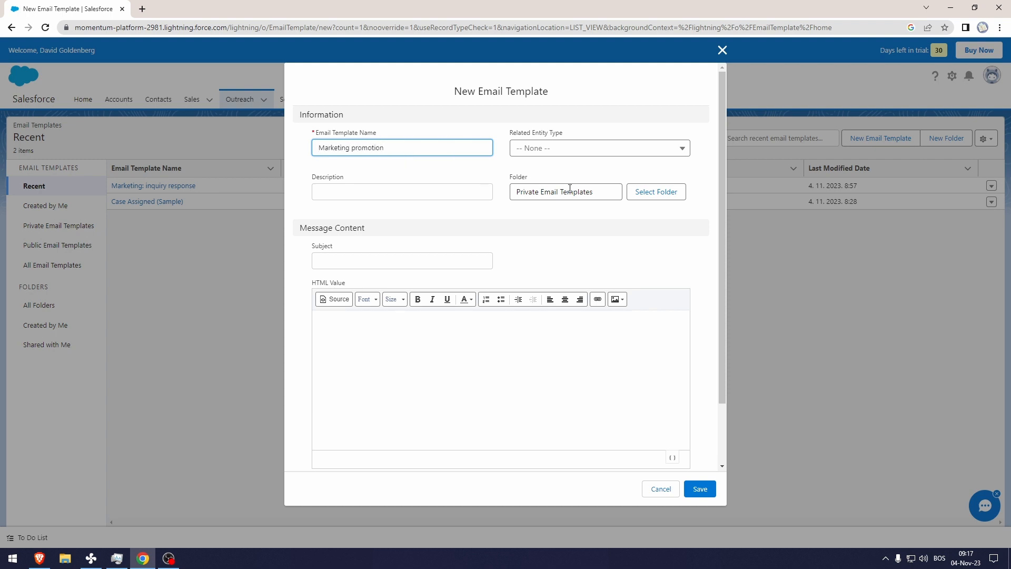
left_click(599, 148)
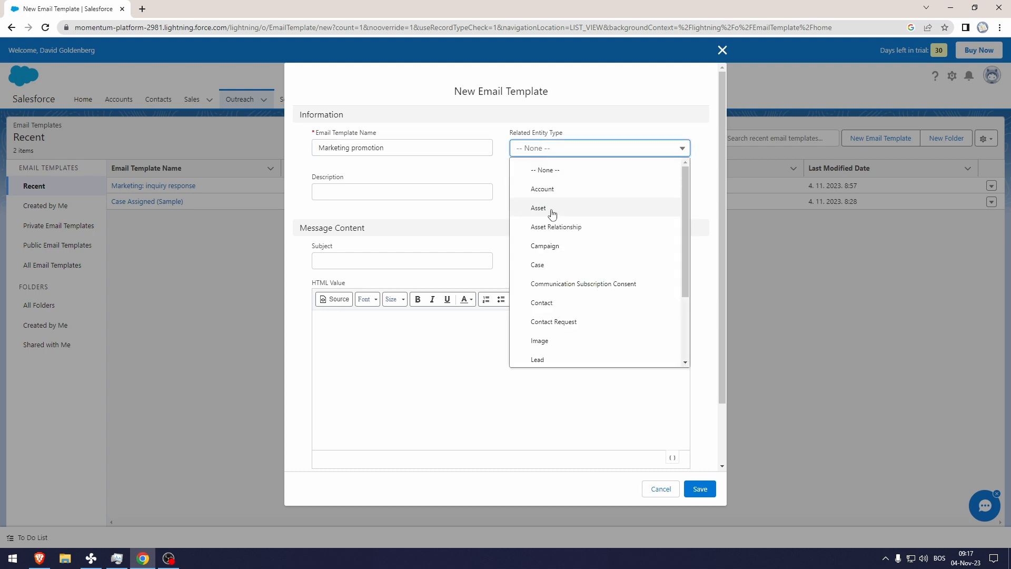
scroll("down", 3)
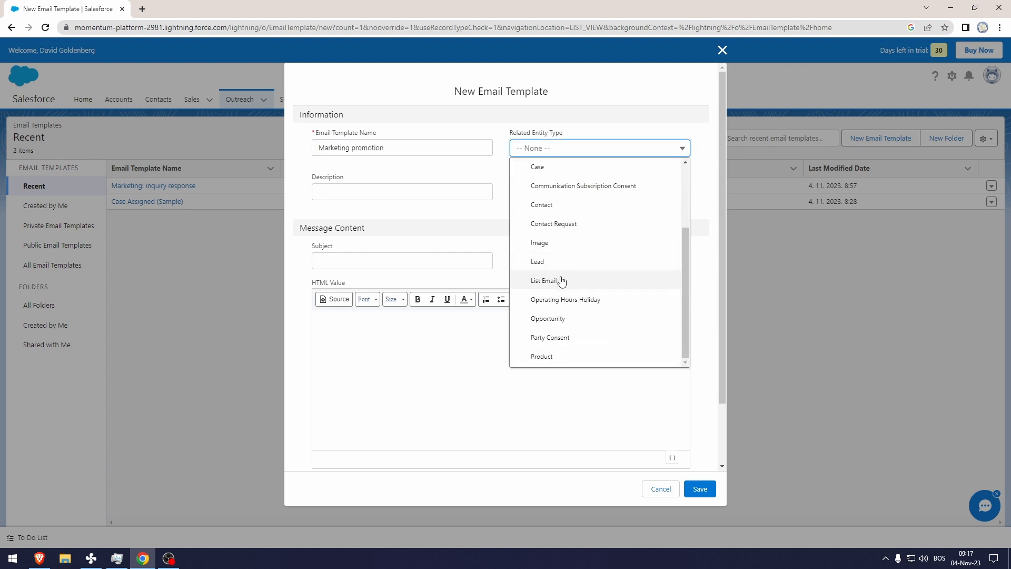
left_click(548, 280)
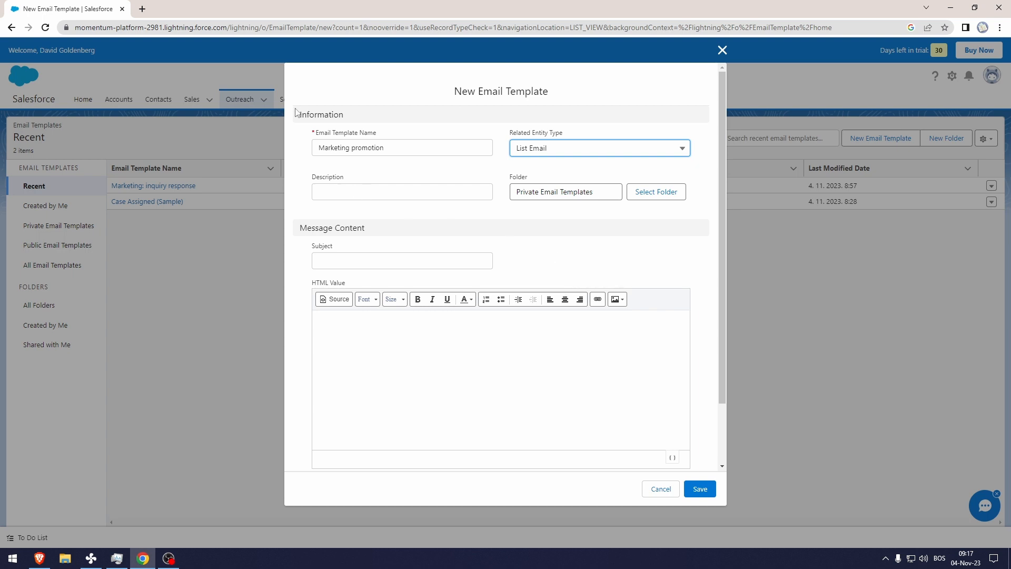
mouse_move(397, 132)
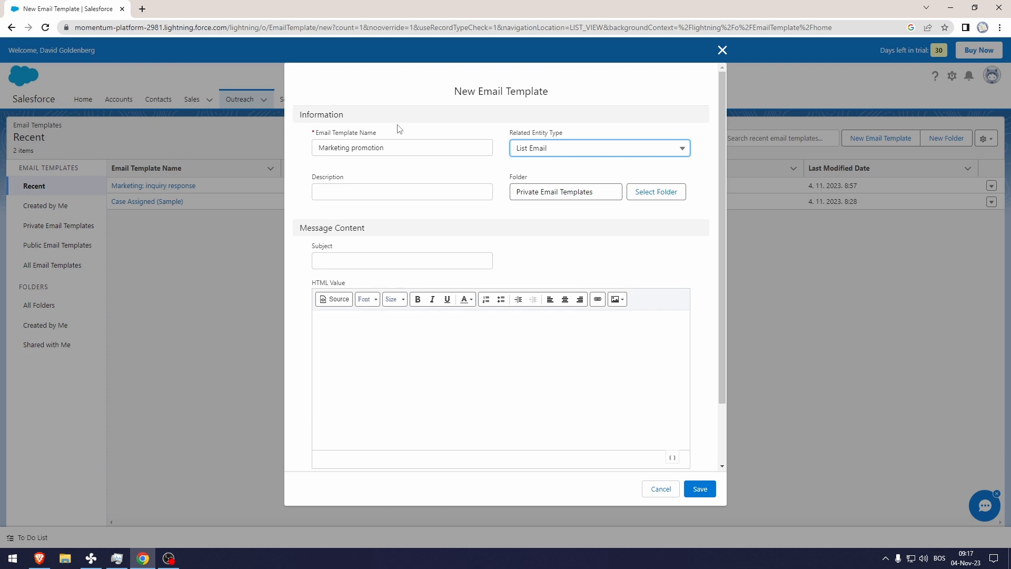
mouse_move(306, 197)
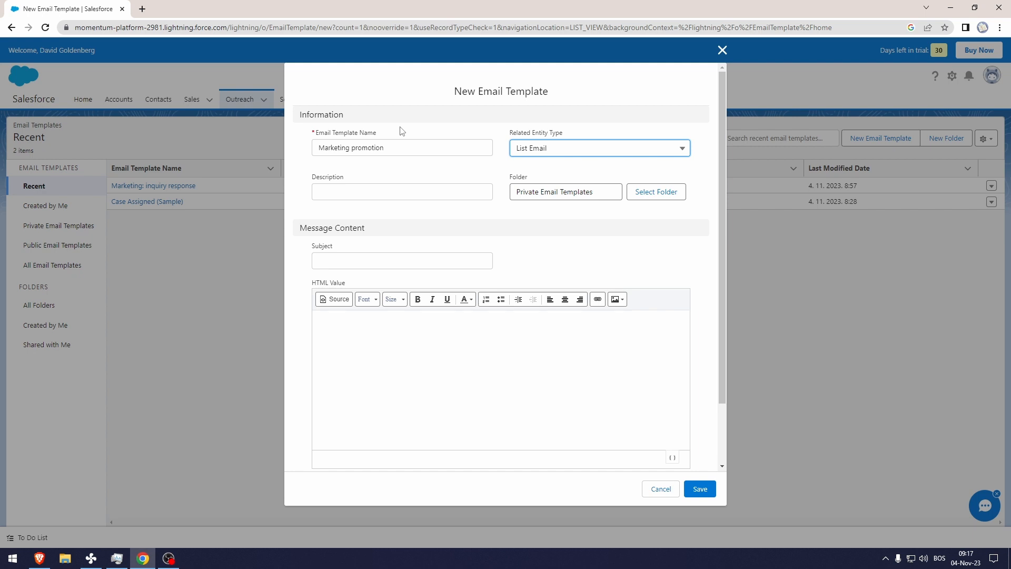
mouse_move(359, 184)
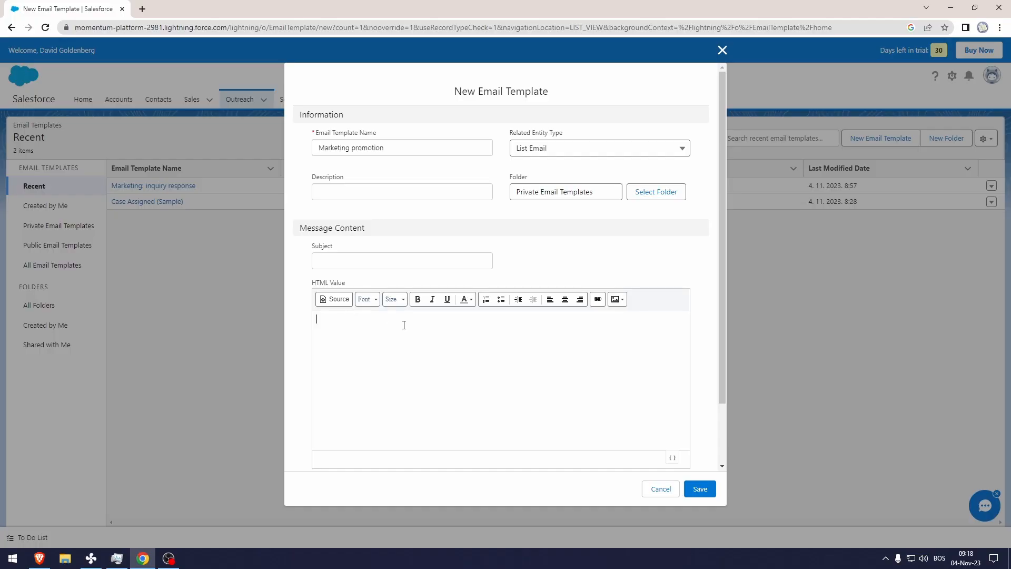
Write the greeting 'Hey,' at the start of the HTML message body
type("Hey")
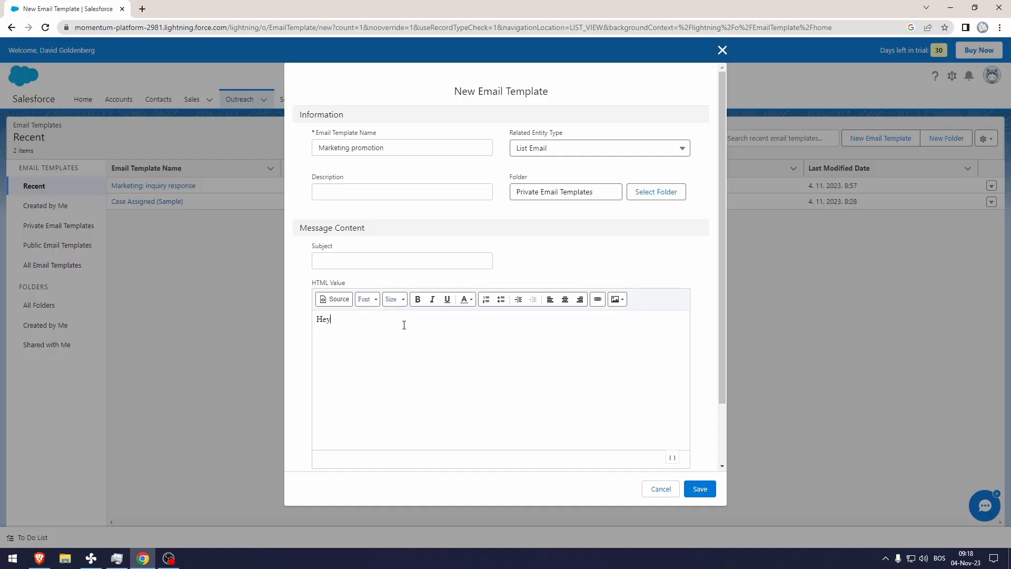
type(";")
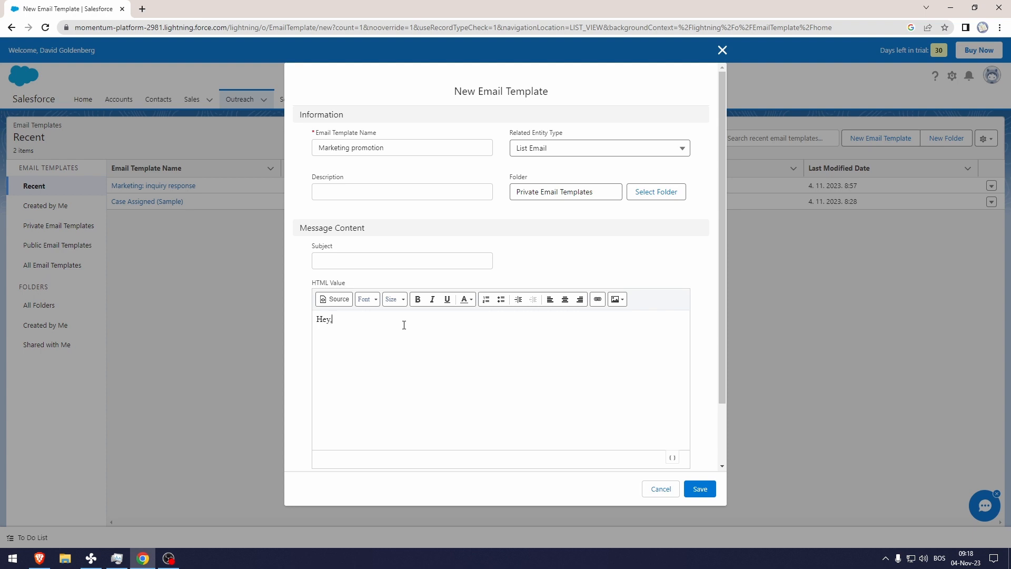
type(",")
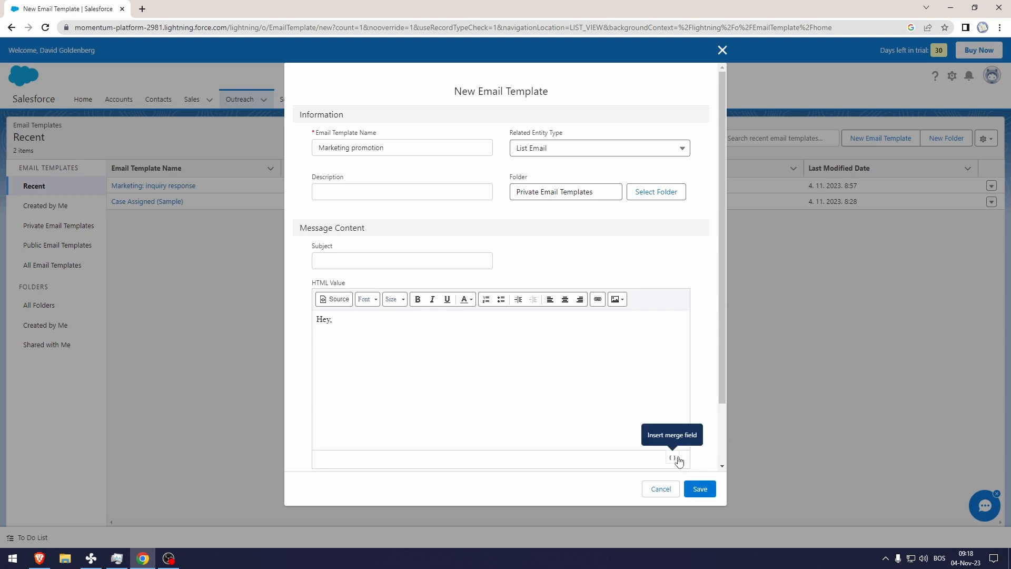
scroll("down", 3)
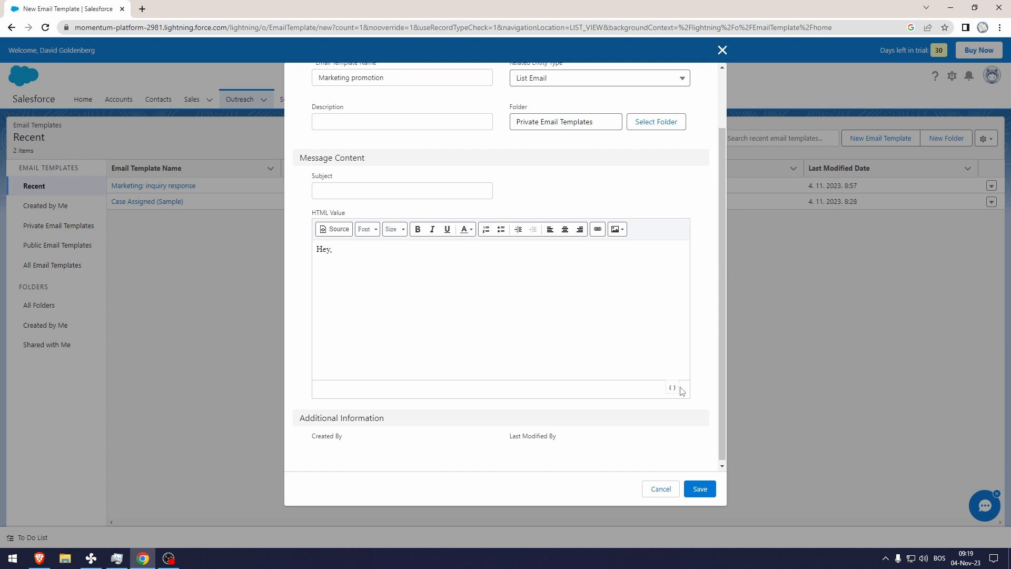
Insert the Recipient > First Name merge field after the greeting
left_click(671, 389)
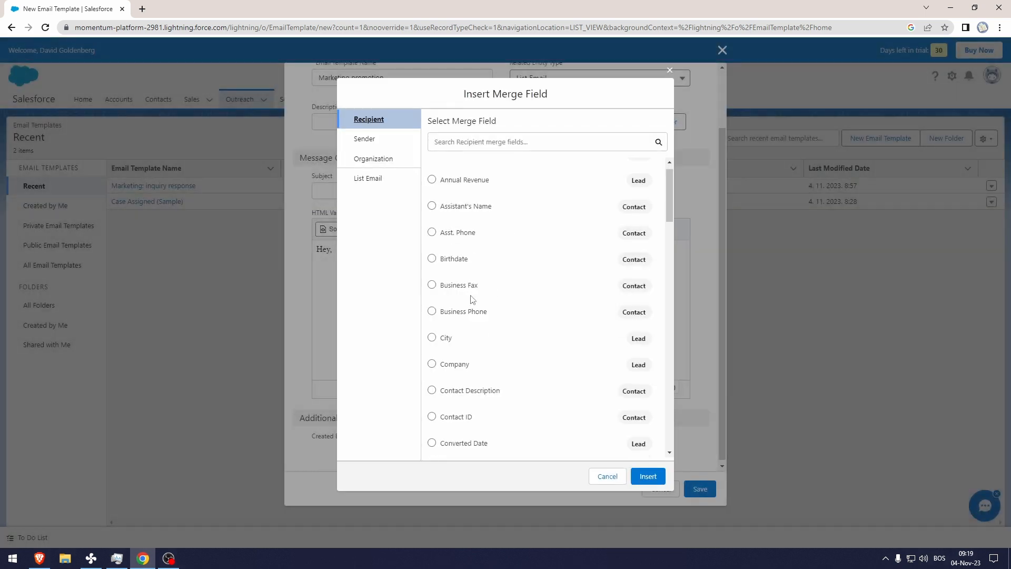
scroll("down", 3)
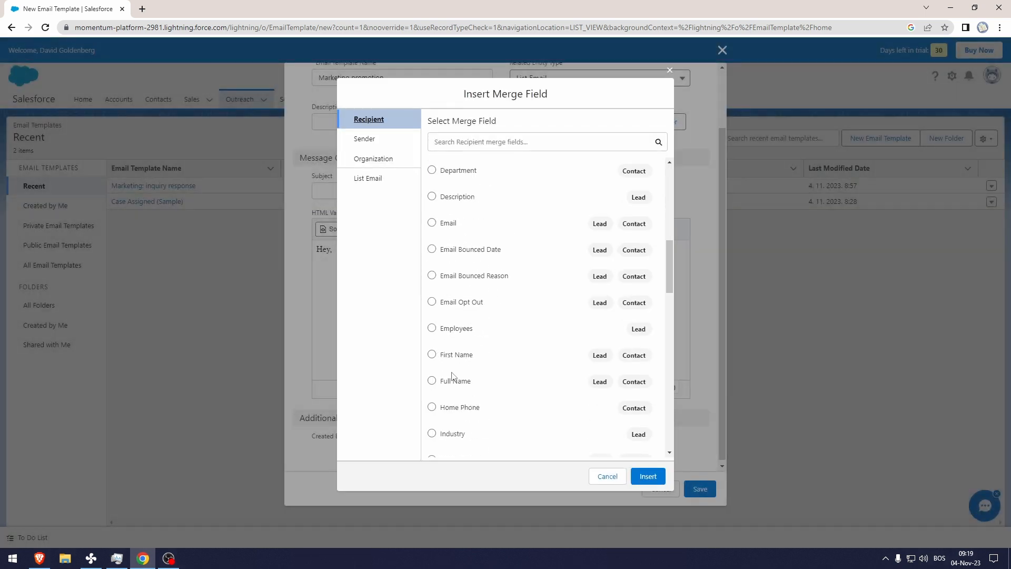
mouse_move(490, 386)
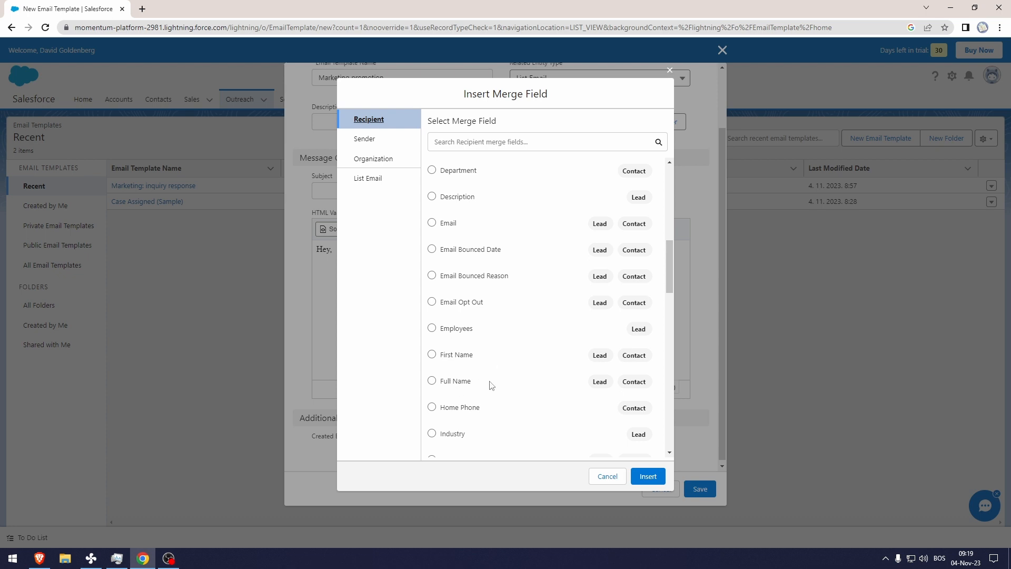
mouse_move(434, 354)
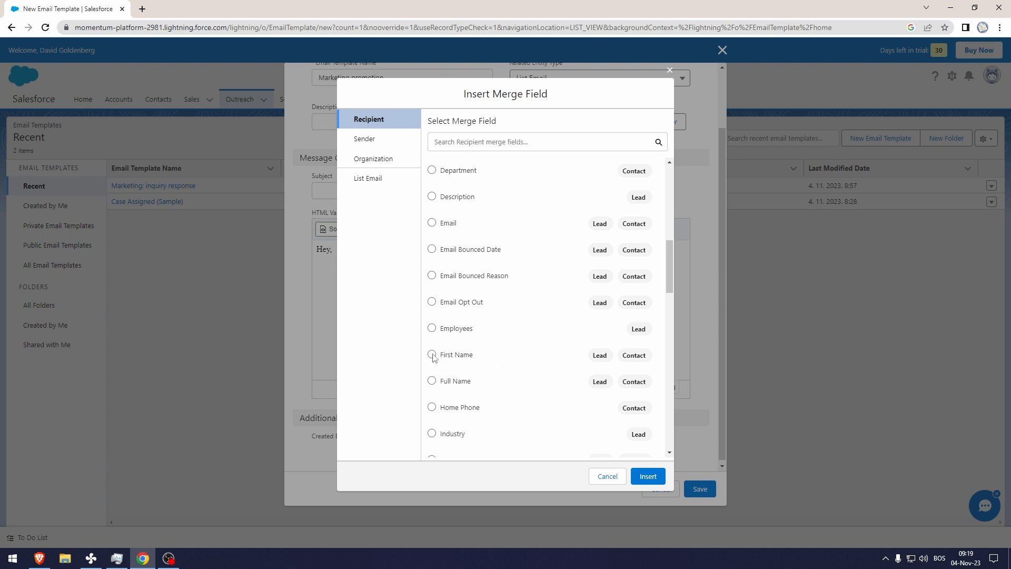
left_click(648, 476)
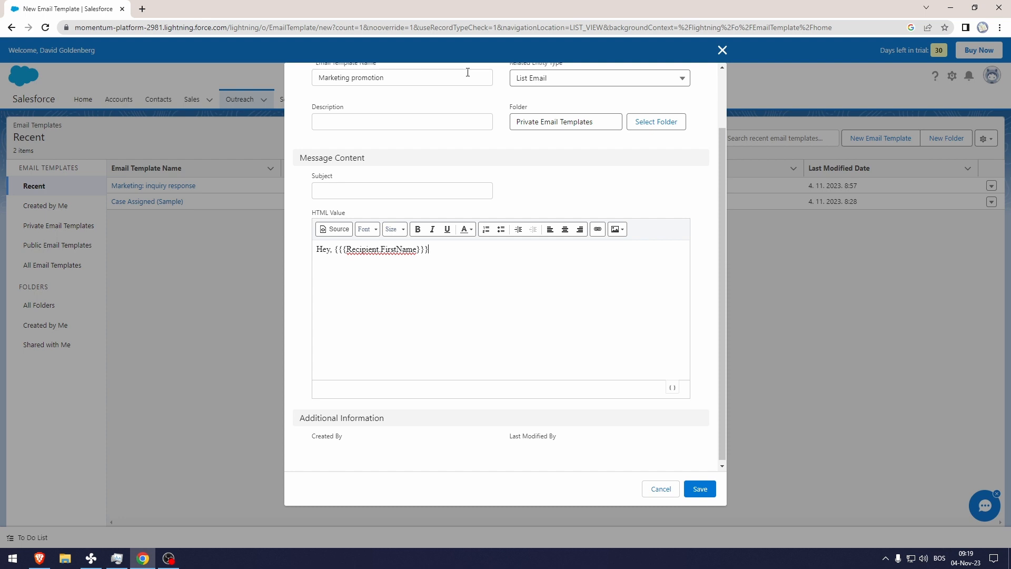
mouse_move(403, 182)
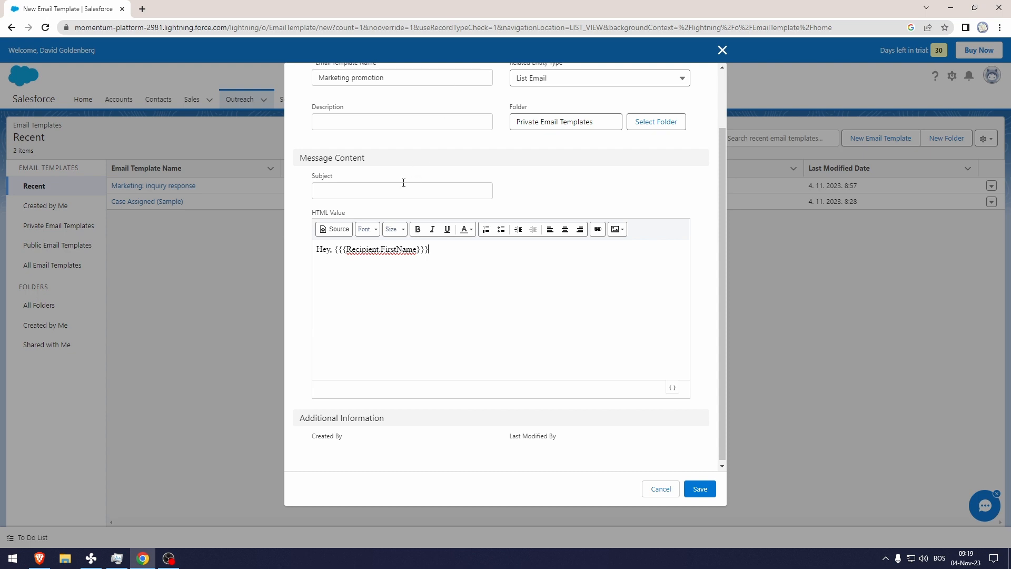
Enter 'About us in ' as the beginning of the template subject
left_click(401, 191)
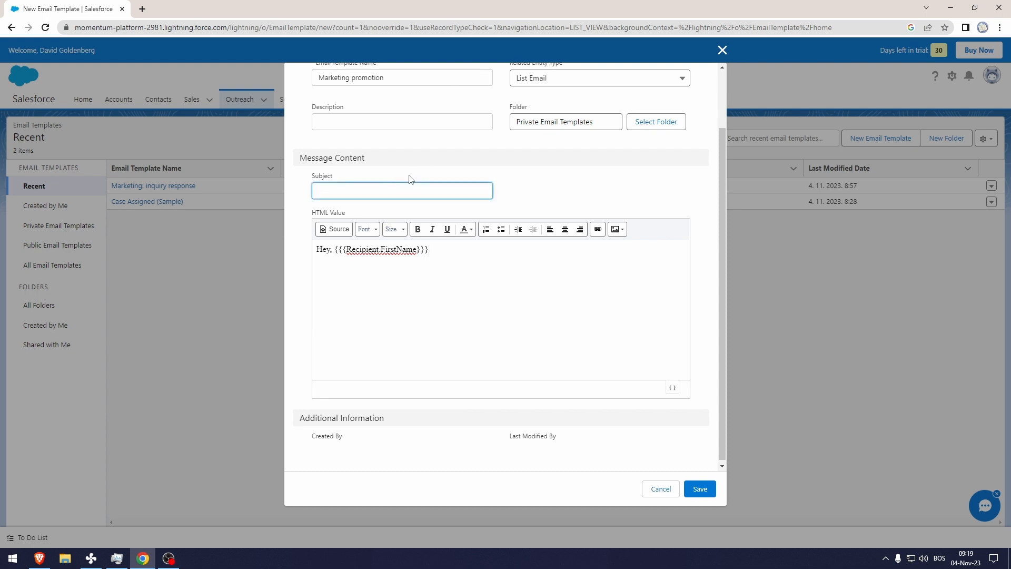
type("A")
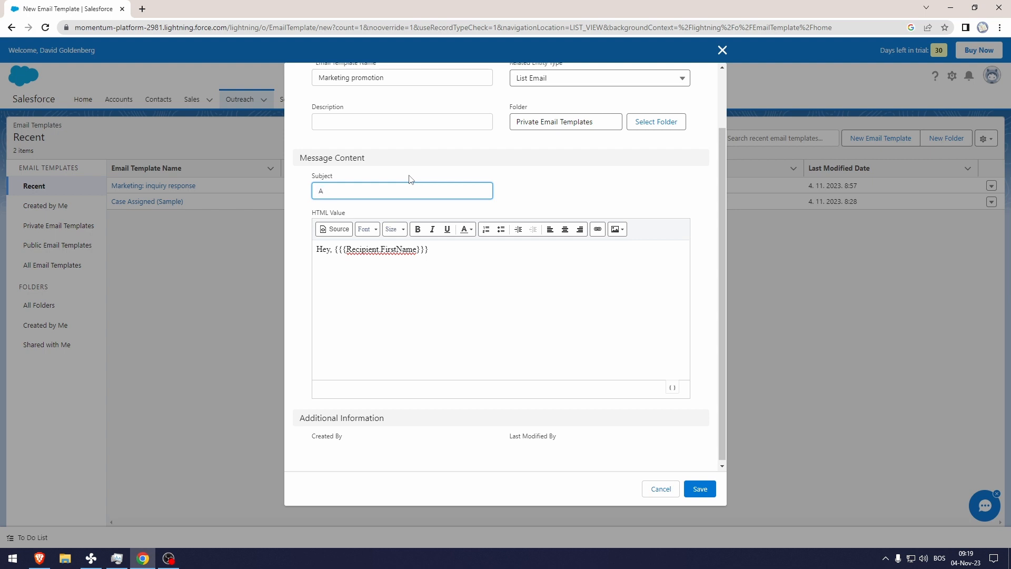
type("bout us in")
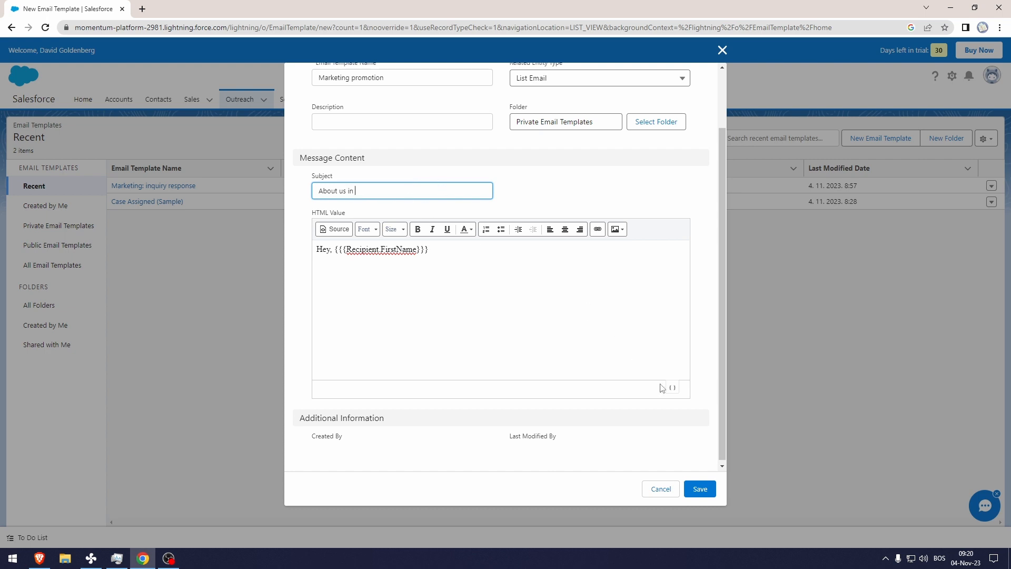
Complete the subject as 'About us in {{{Recipient.Country}}}' using the Recipient > Country merge field
left_click(668, 388)
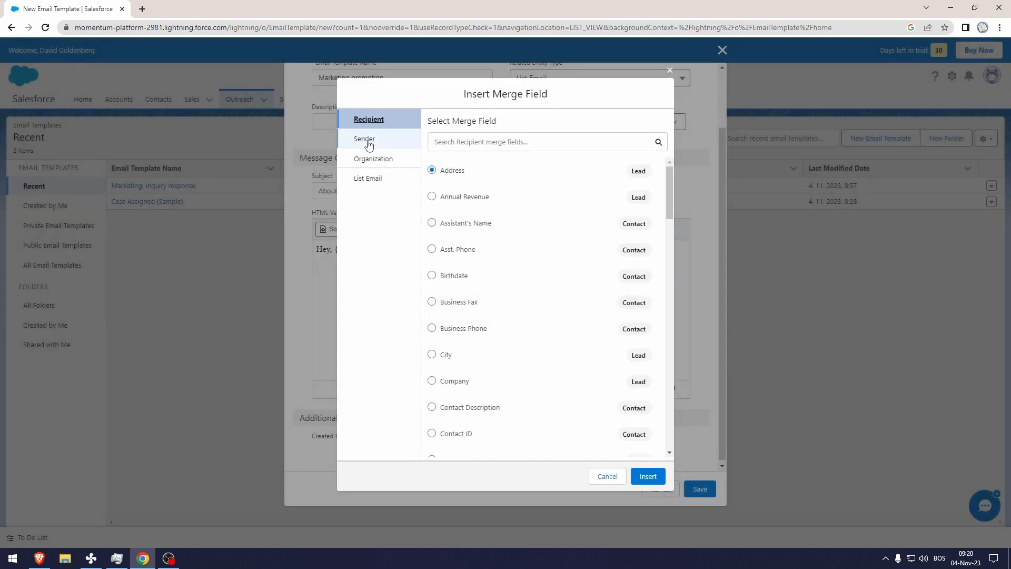
scroll("down", 3)
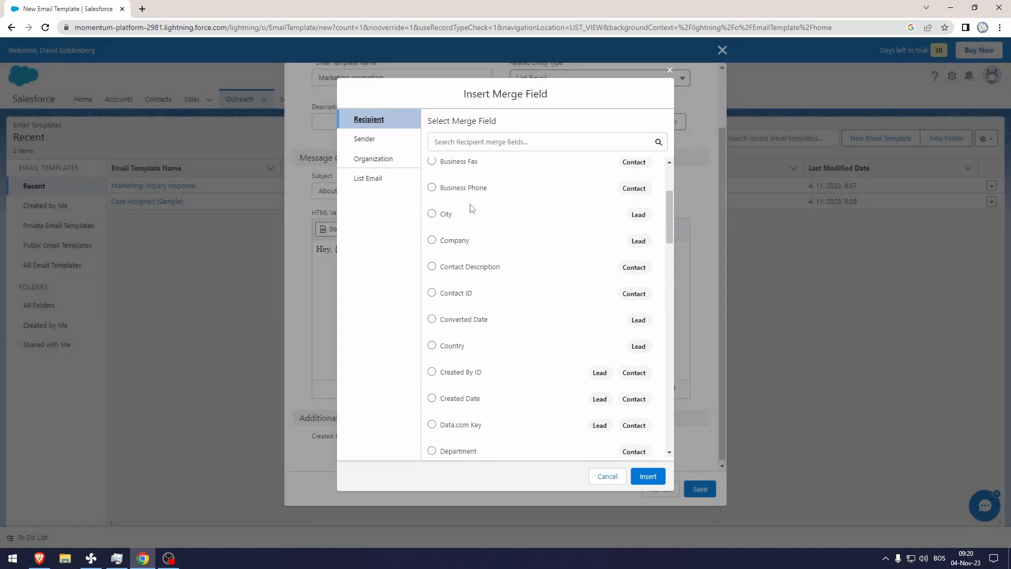
left_click(432, 275)
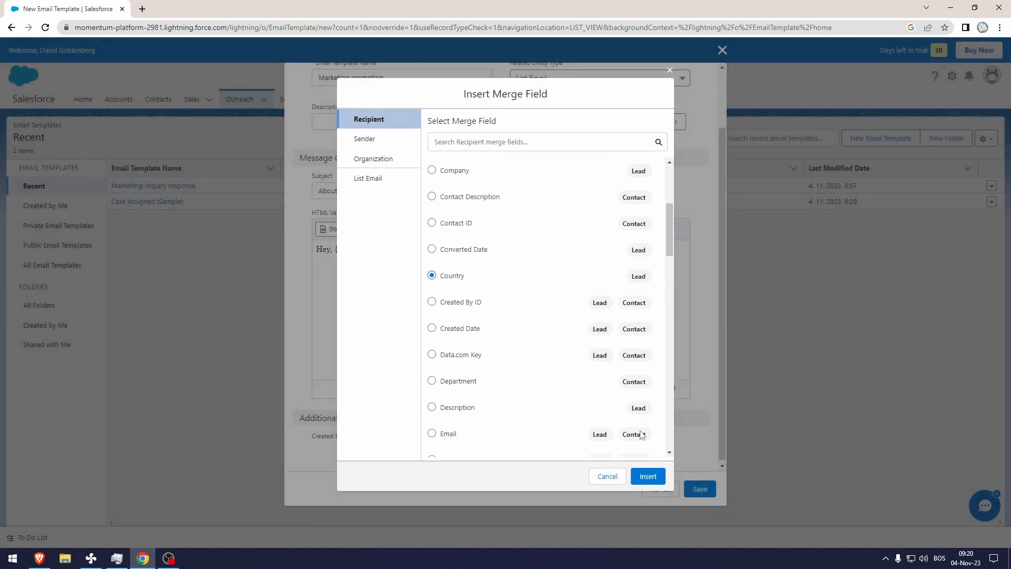
left_click(648, 476)
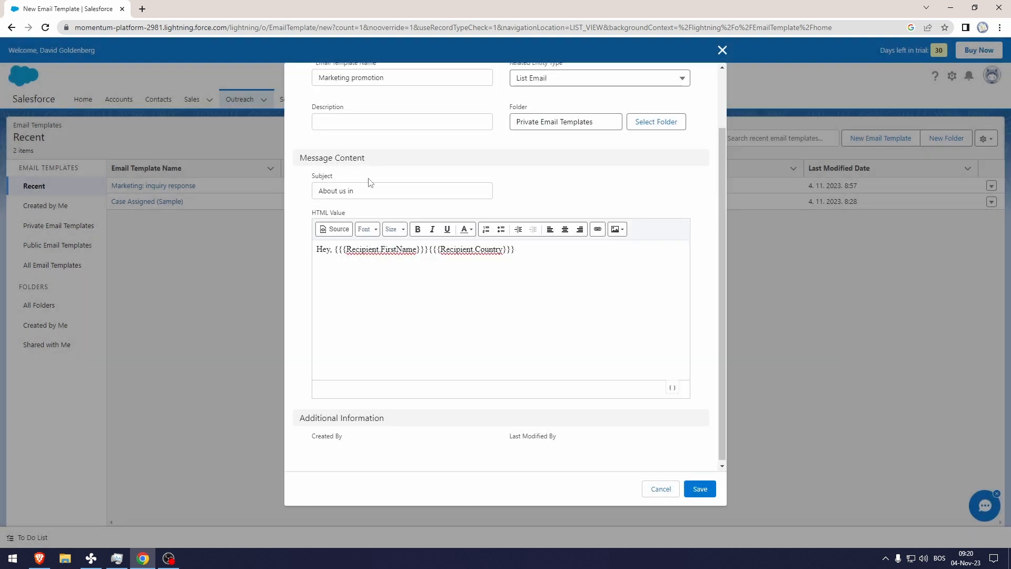
type("641919")
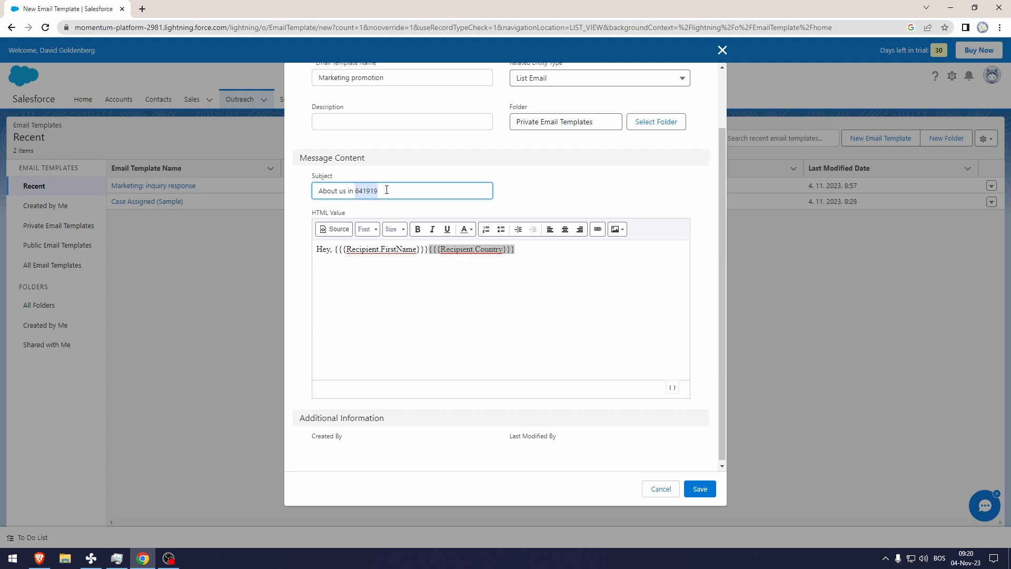
type("{{{Recipient.Country}}}")
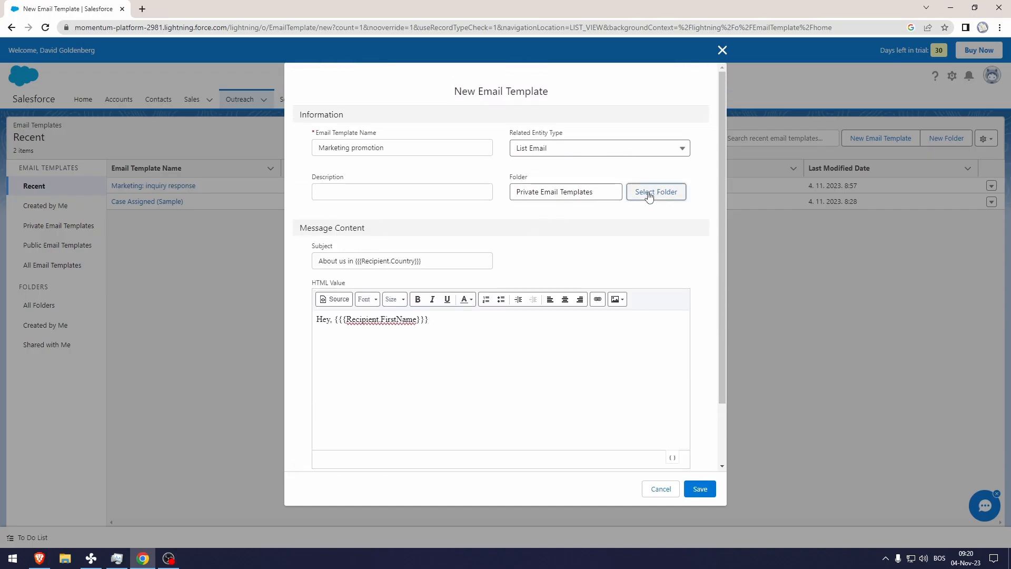
Move the template from Private to the Public Email Templates folder
left_click(656, 192)
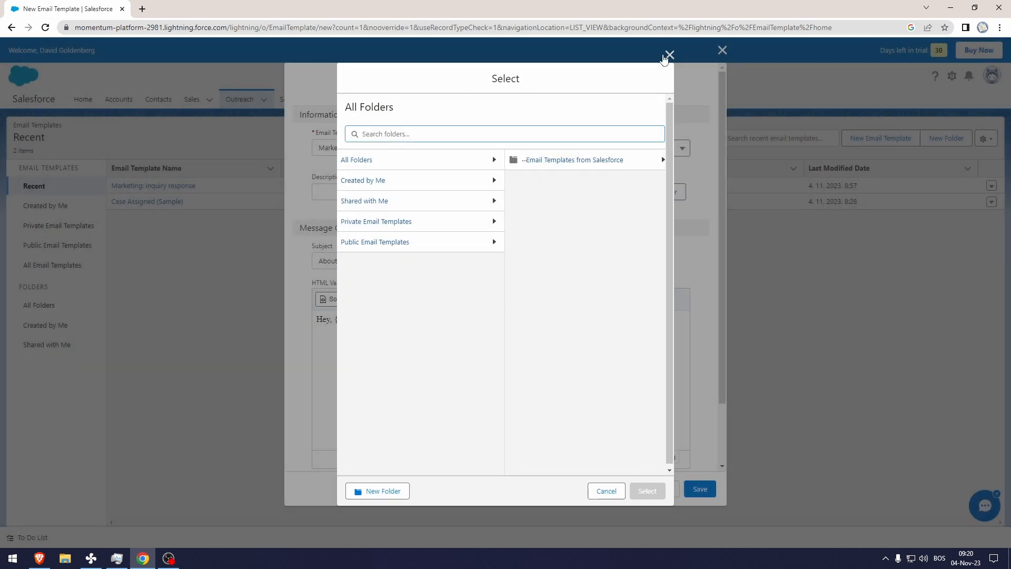
left_click(374, 241)
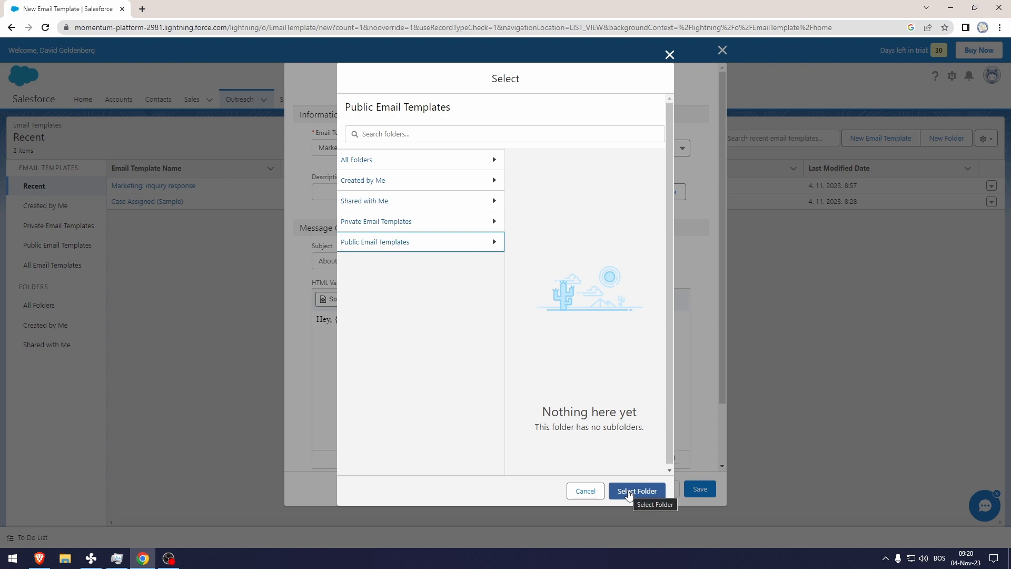
left_click(635, 491)
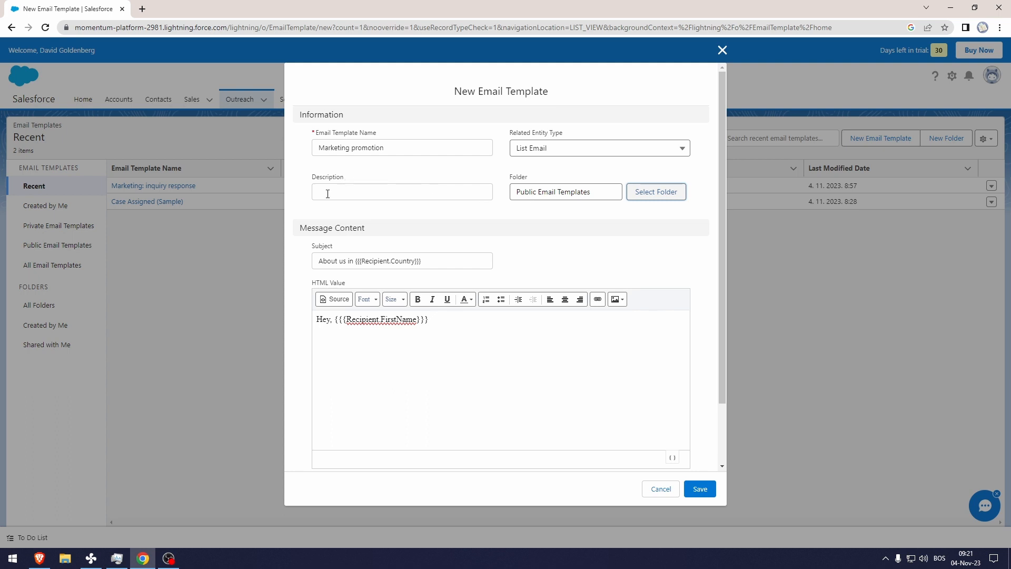
left_click(699, 488)
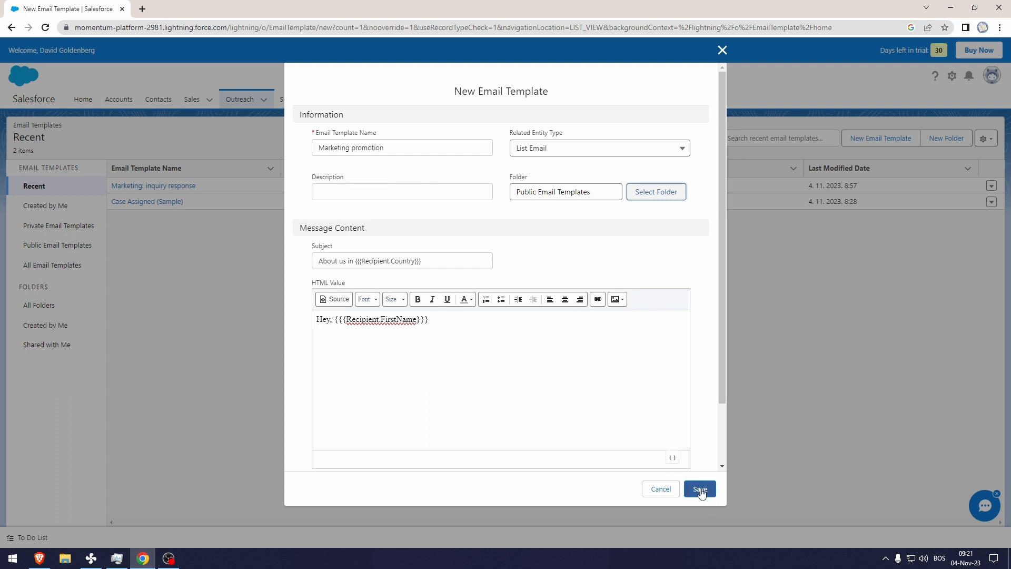
Save the Marketing promotion template and return to the Home page
left_click(699, 489)
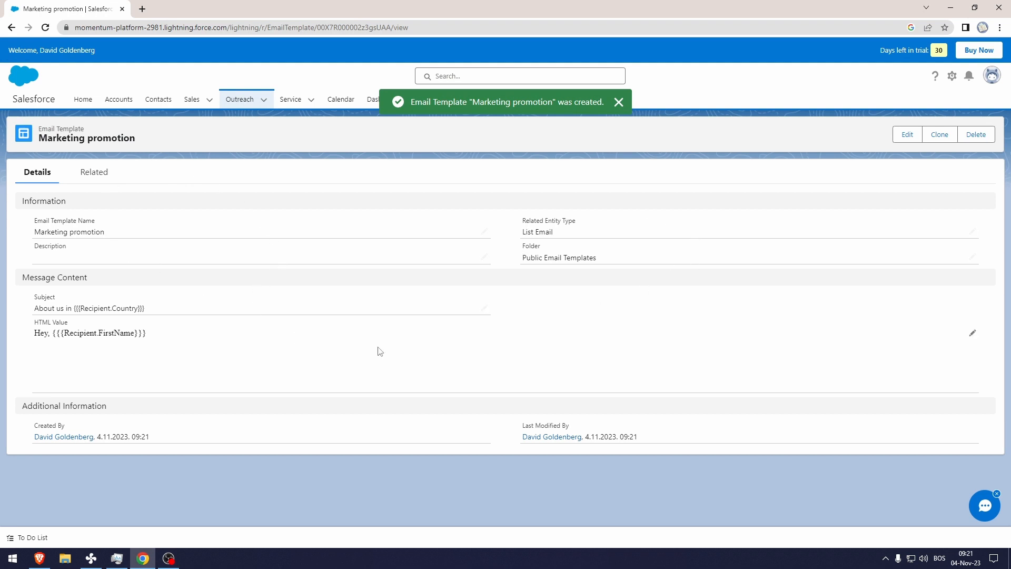
left_click(618, 102)
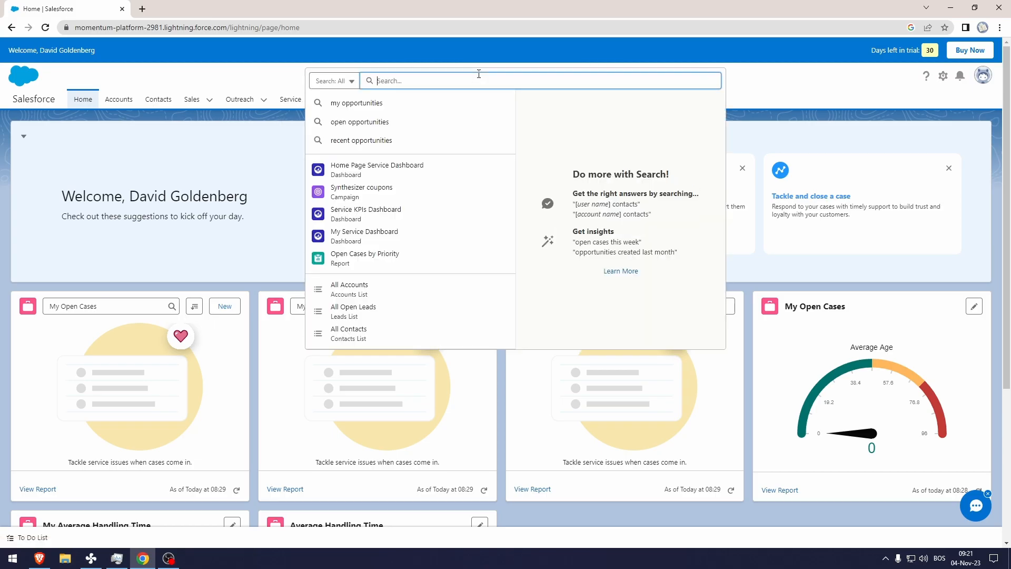
Search 'campa' globally and open the All Active Campaigns list
type("campa")
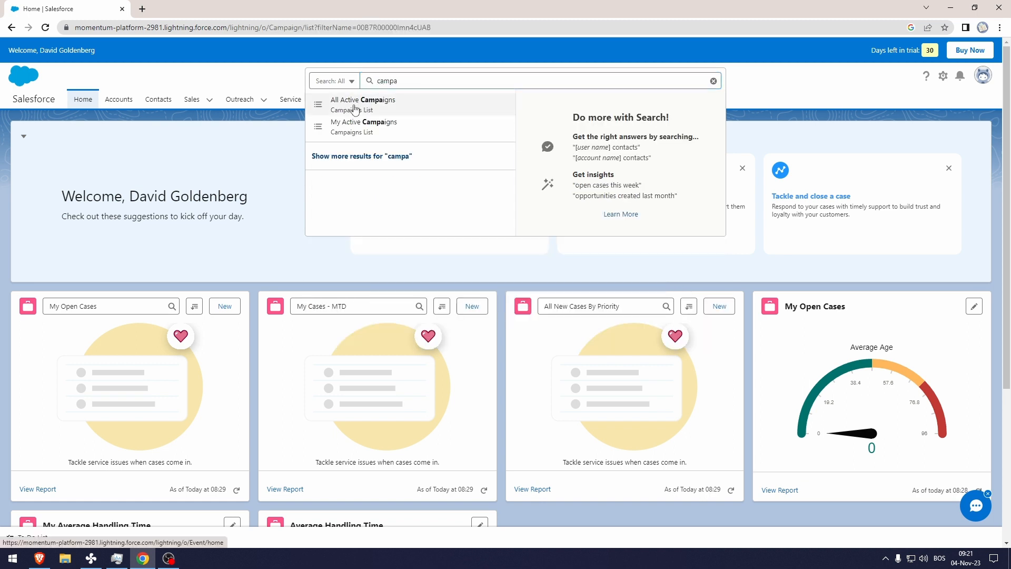
left_click(362, 104)
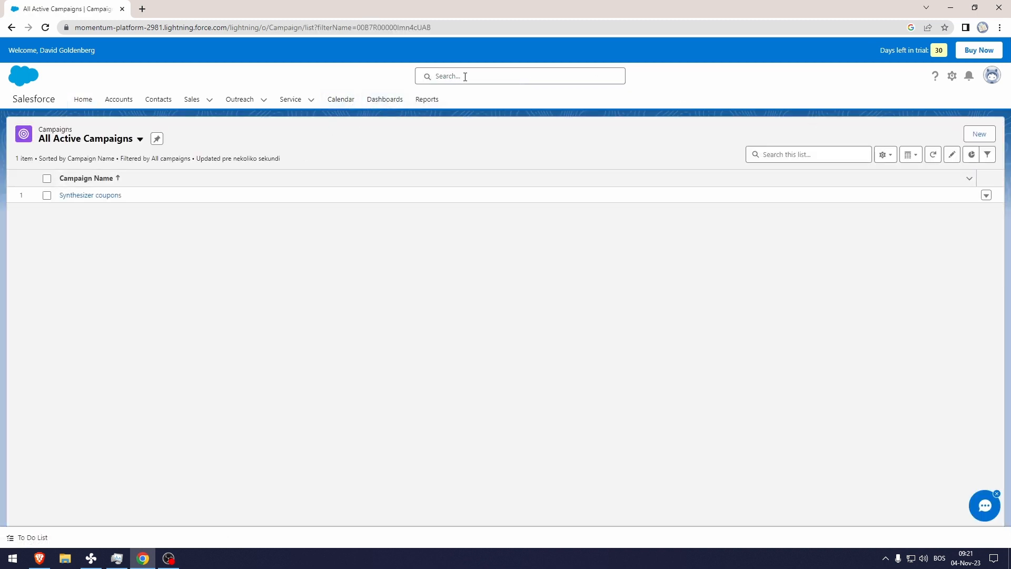
left_click(519, 76)
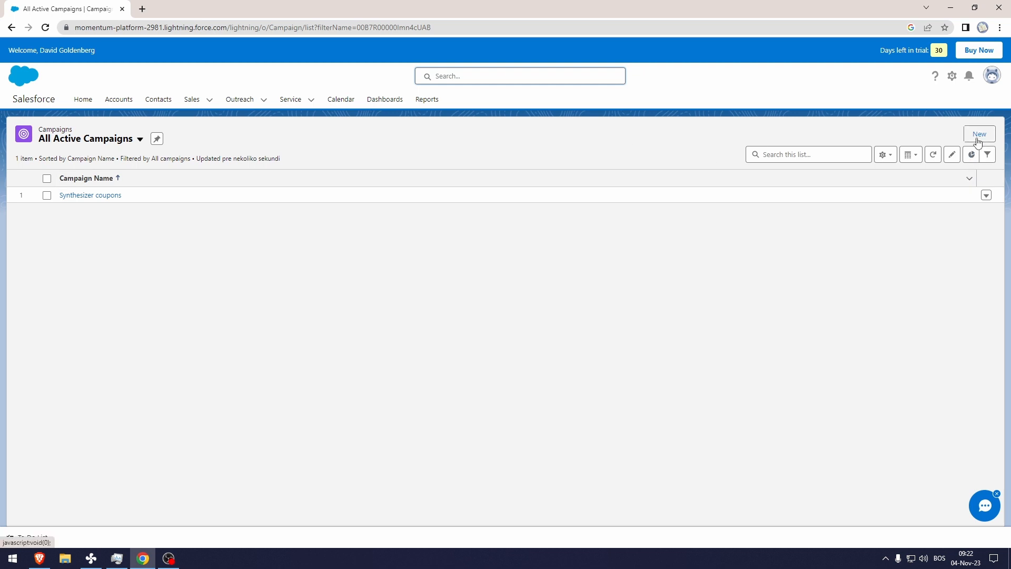
Create and save a new campaign named 'Synthesizer campaign'
left_click(978, 133)
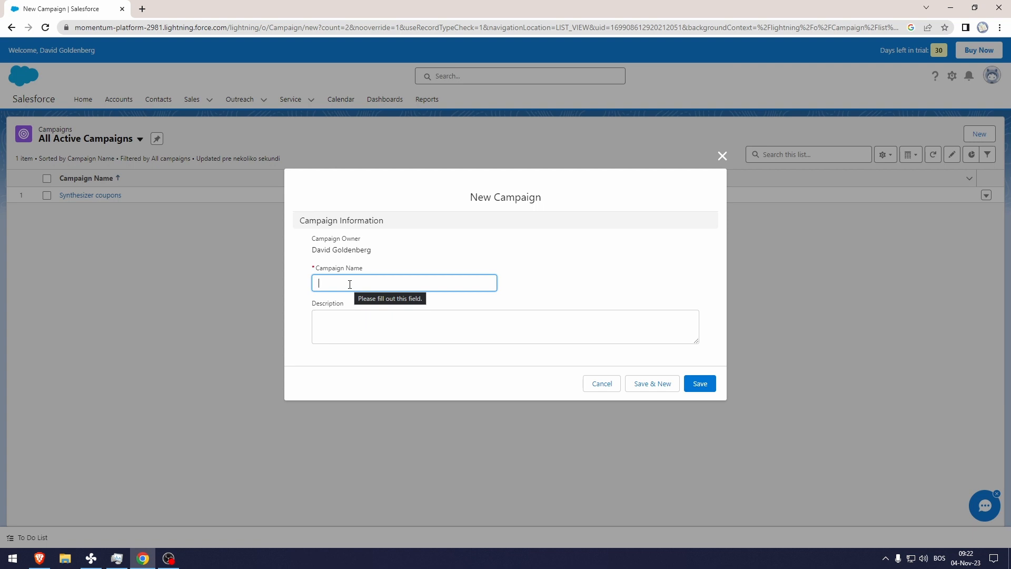
type("Synthesizer")
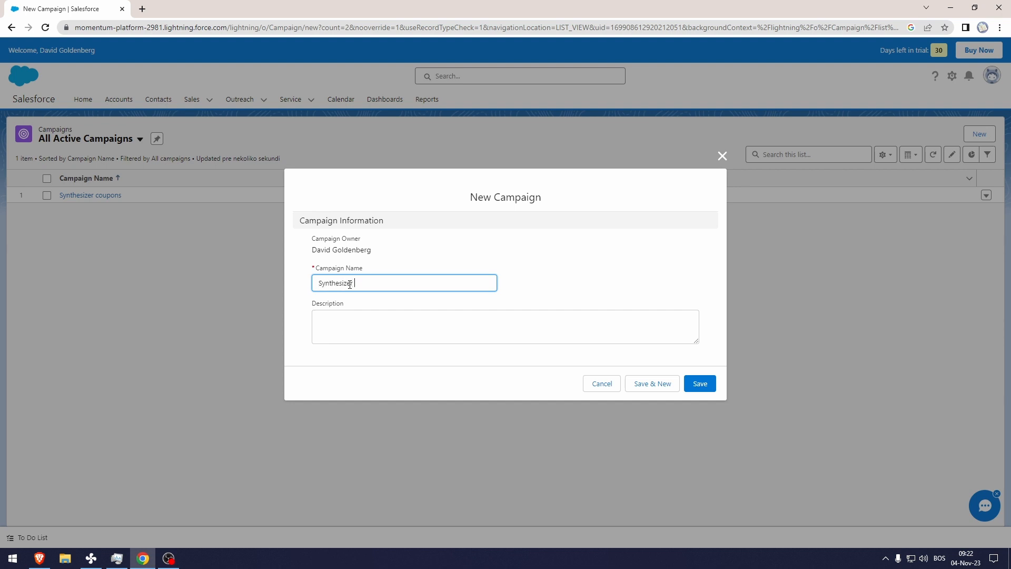
left_click(699, 383)
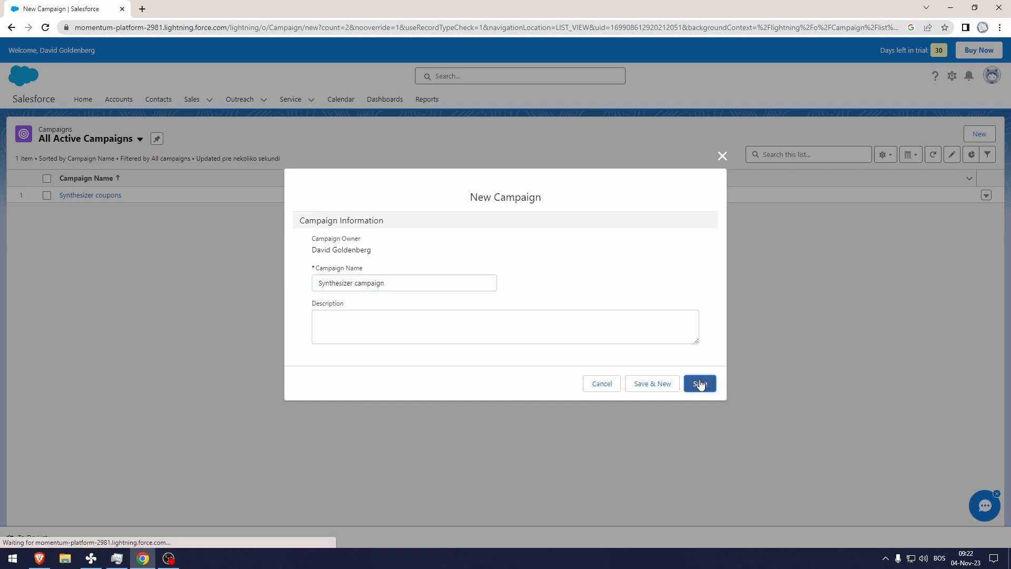
left_click(700, 383)
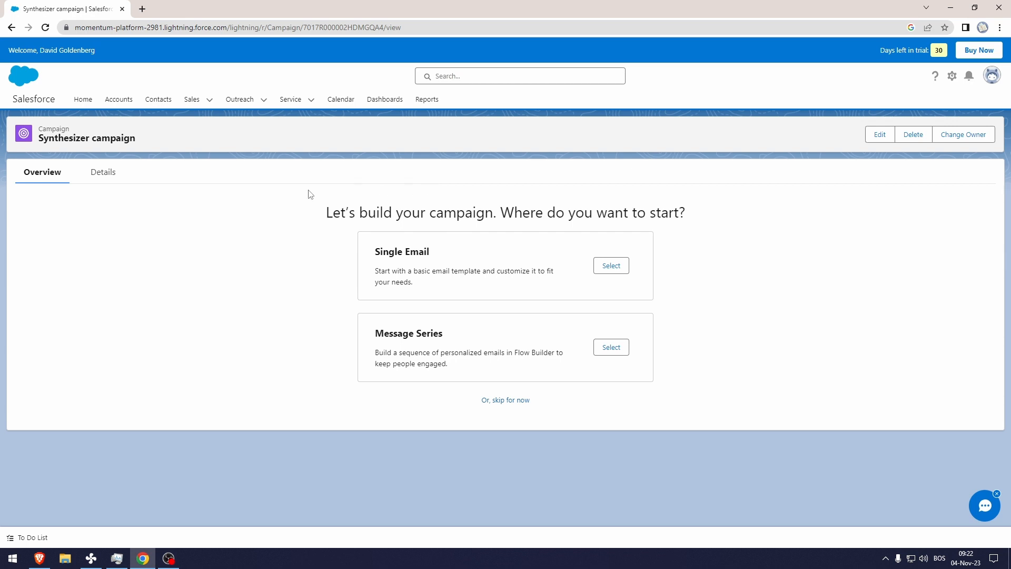
mouse_move(688, 335)
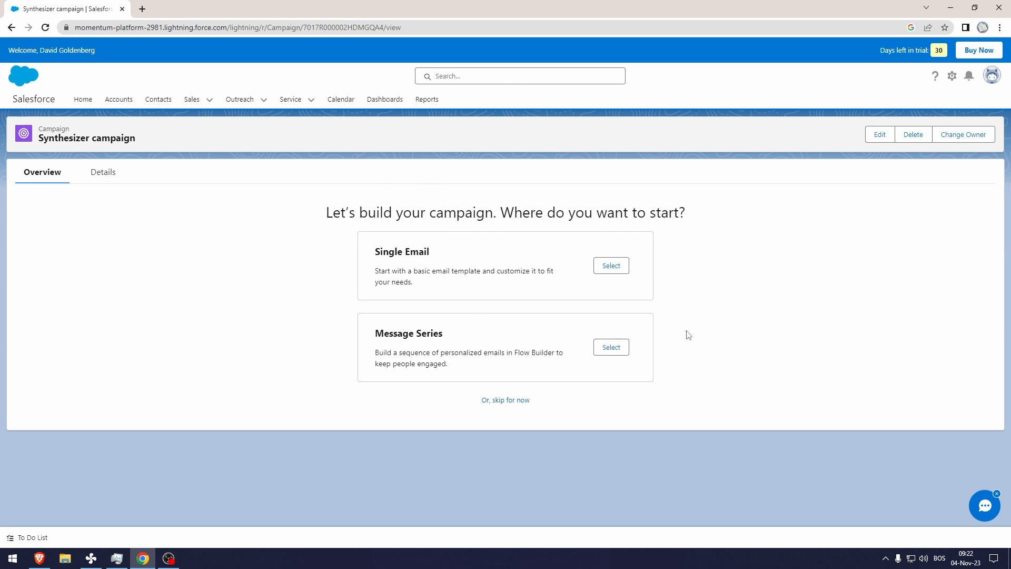
mouse_move(698, 219)
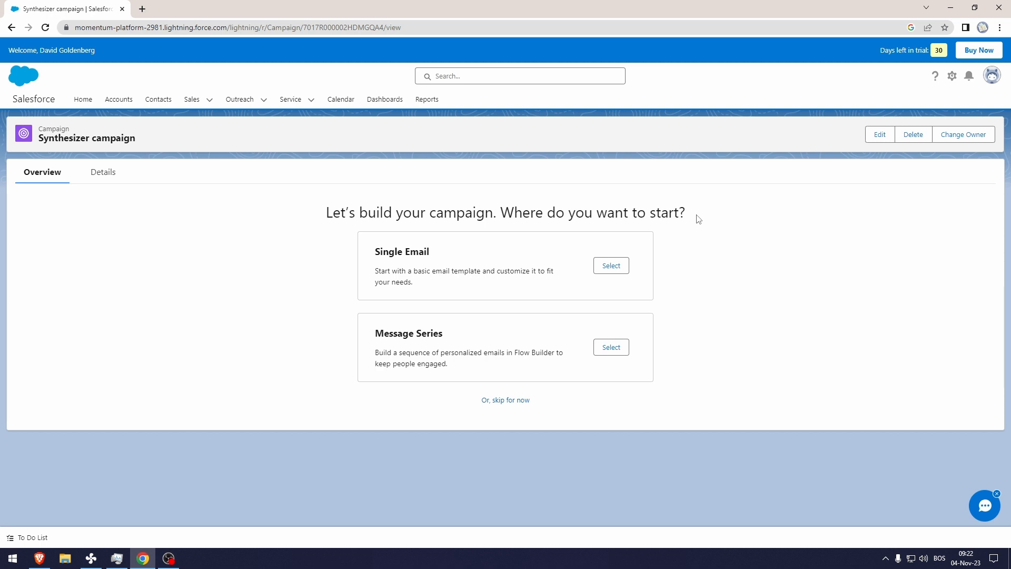
mouse_move(692, 269)
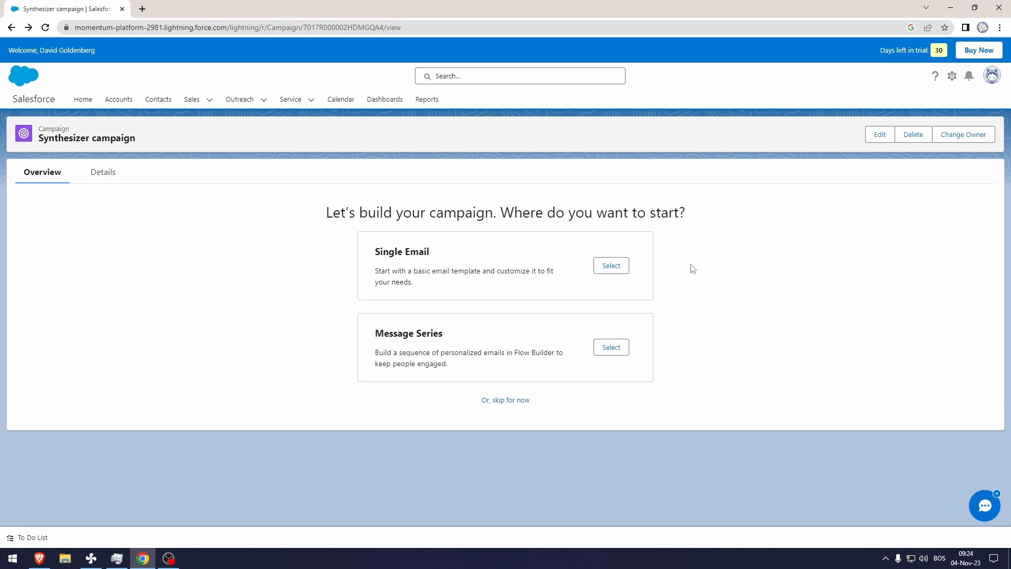
mouse_move(673, 259)
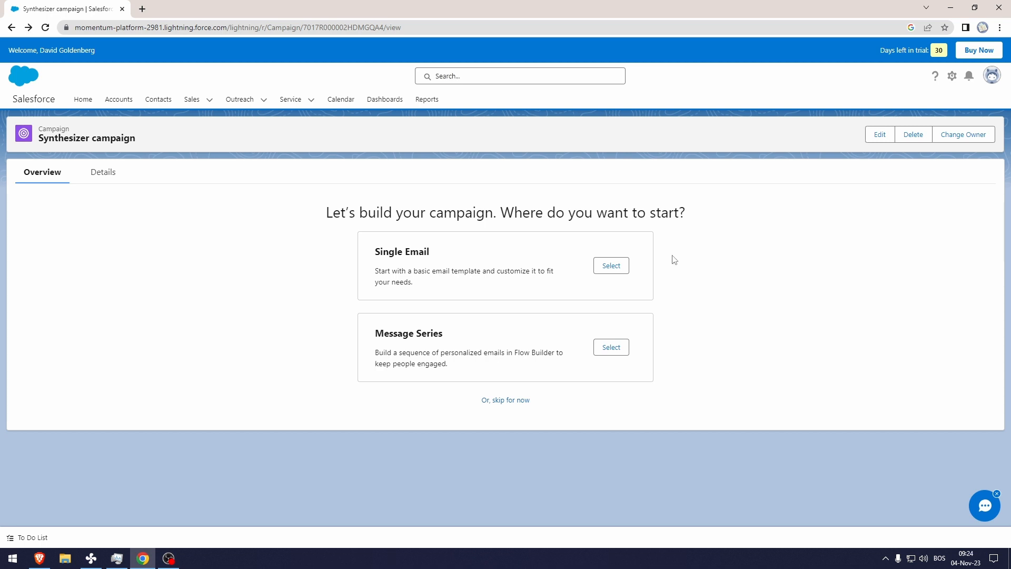